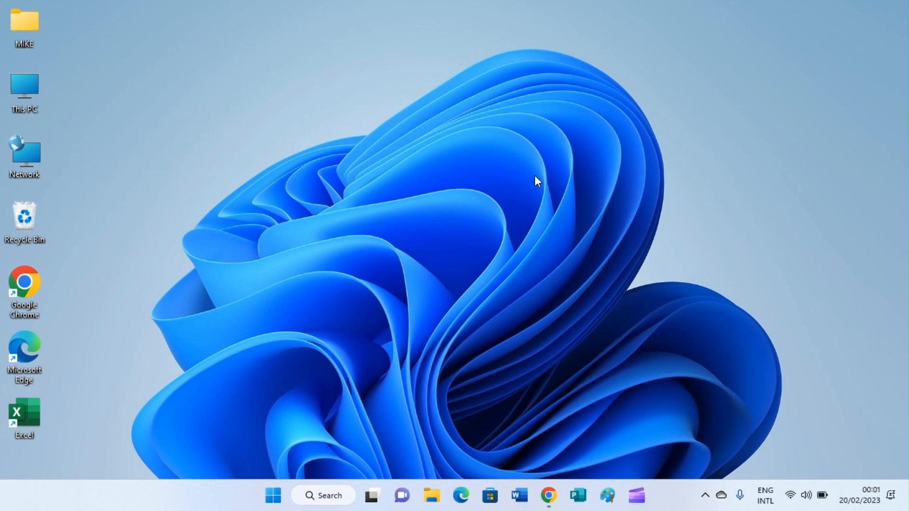
mouse_move(550, 272)
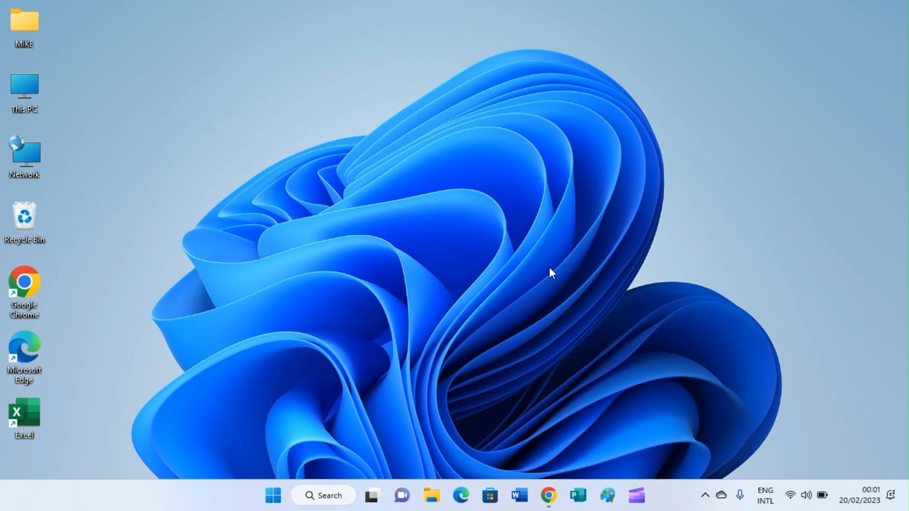
mouse_move(561, 282)
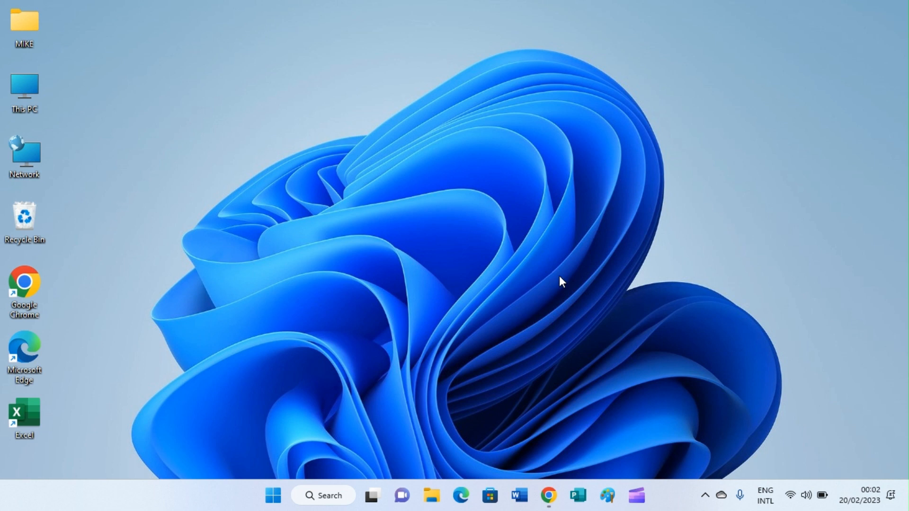
mouse_move(577, 324)
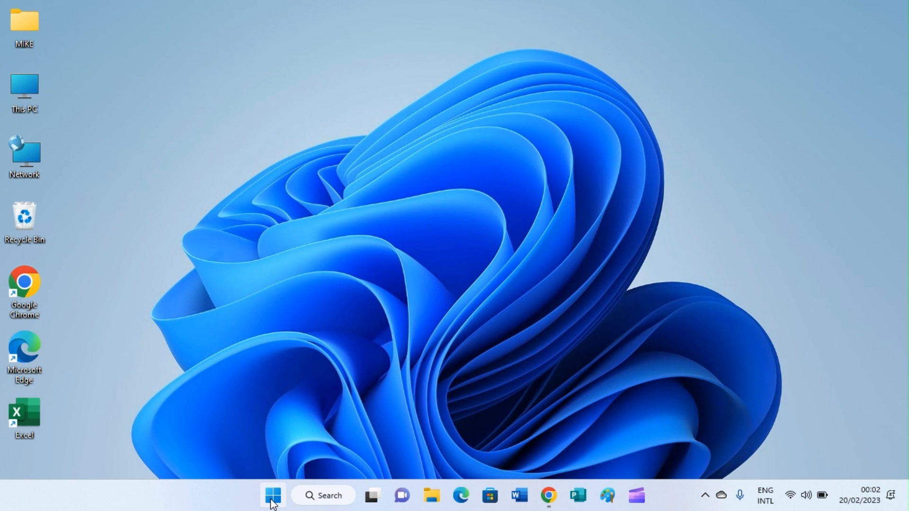
mouse_move(272, 495)
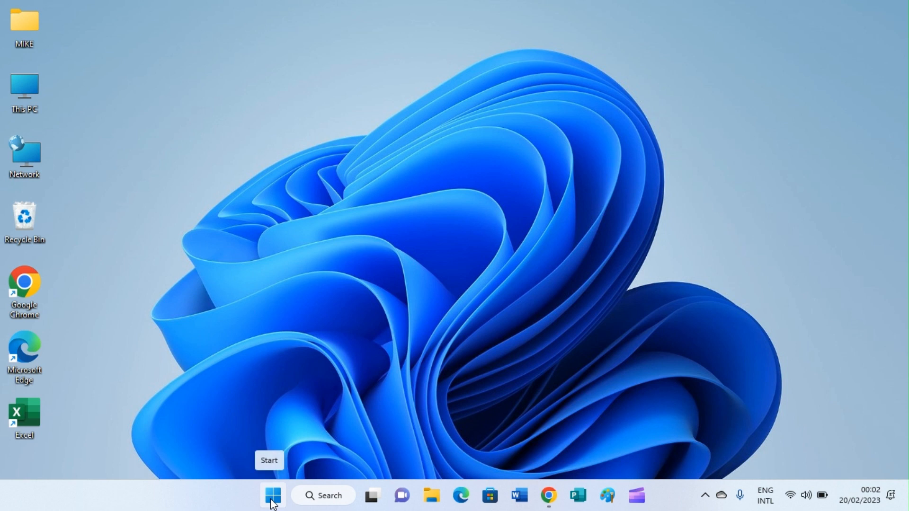
- Launch Settings from the Start menu's pinned apps
left_click(272, 495)
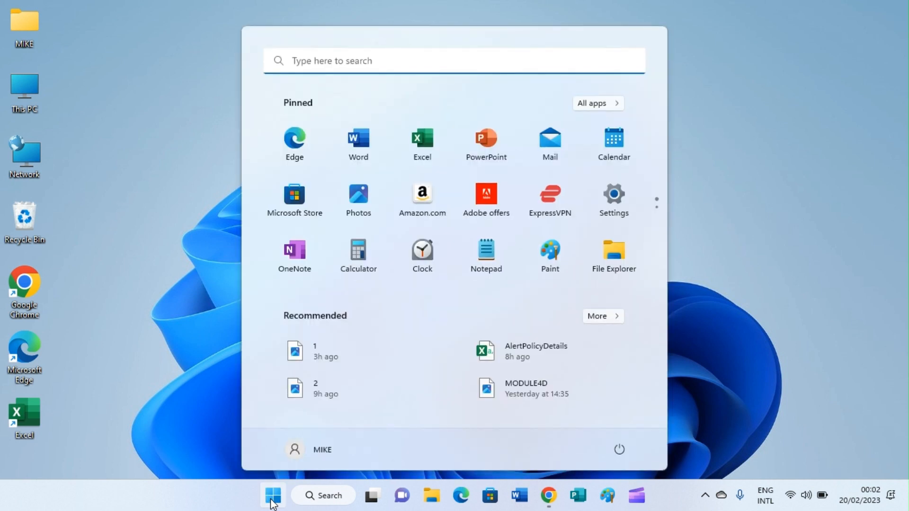
mouse_move(612, 199)
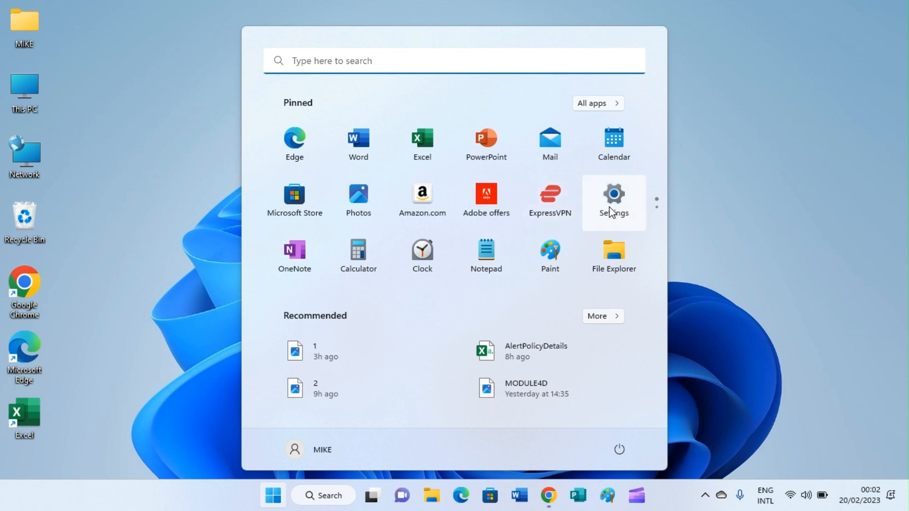
left_click(614, 197)
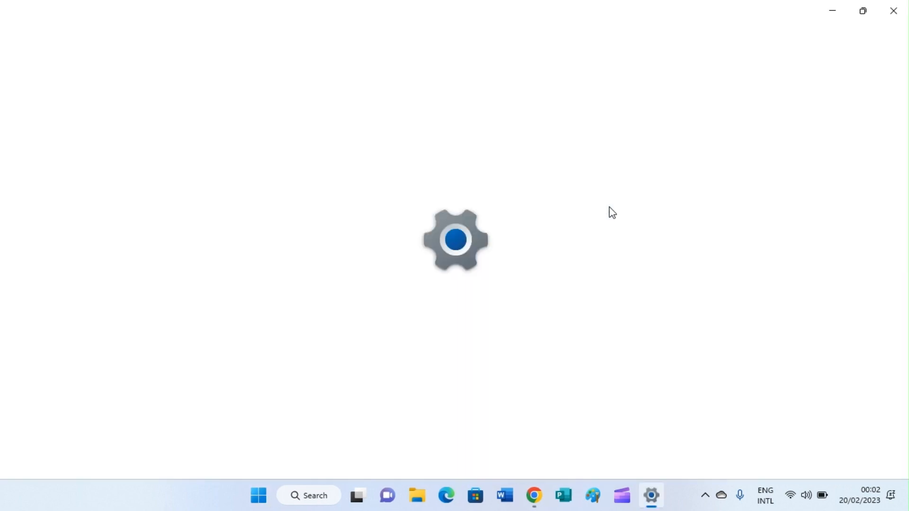
- Scroll the System page down to reach the Storage entry
left_click(651, 495)
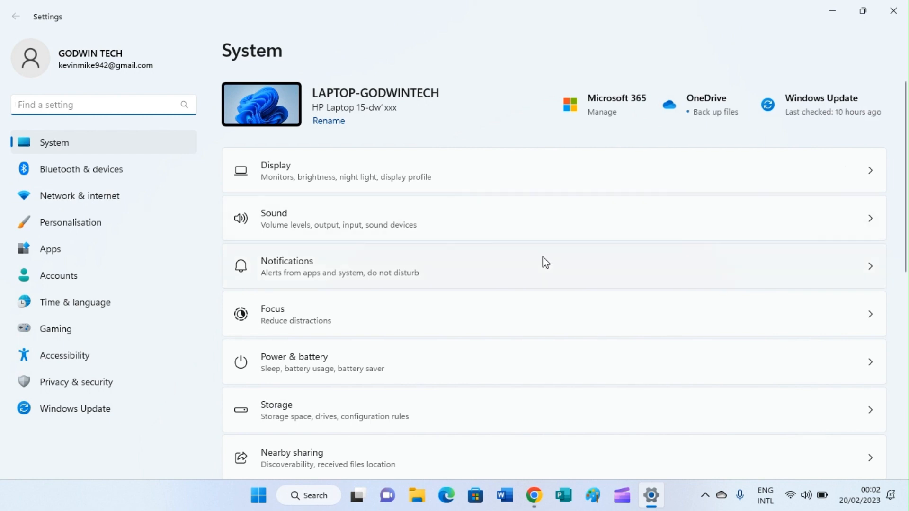
mouse_move(185, 173)
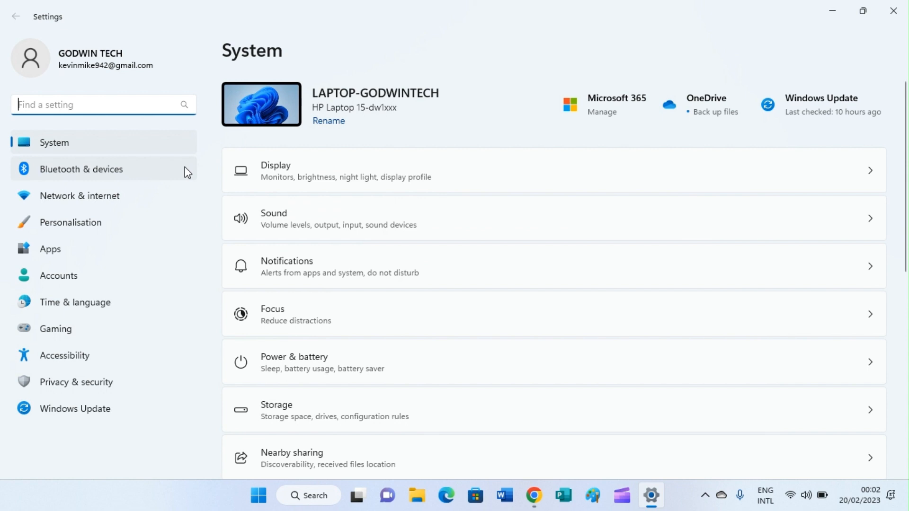
scroll("down", 3)
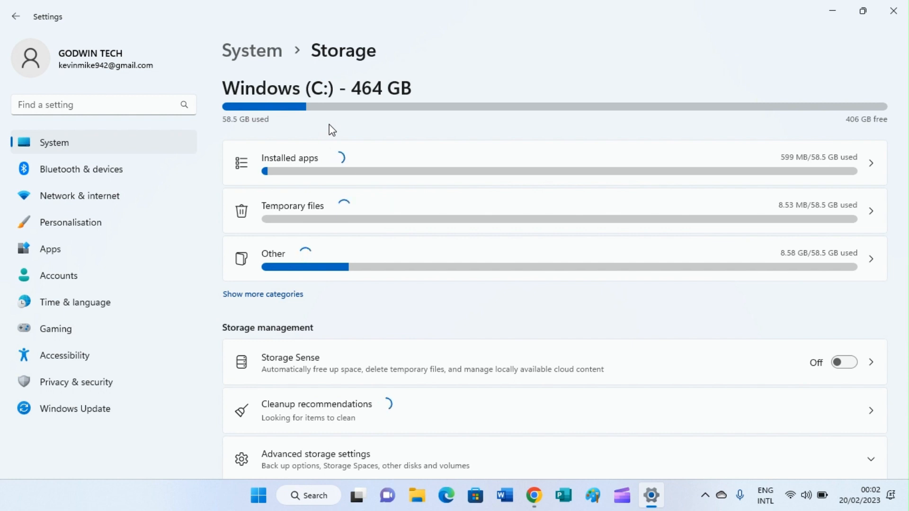
mouse_move(235, 129)
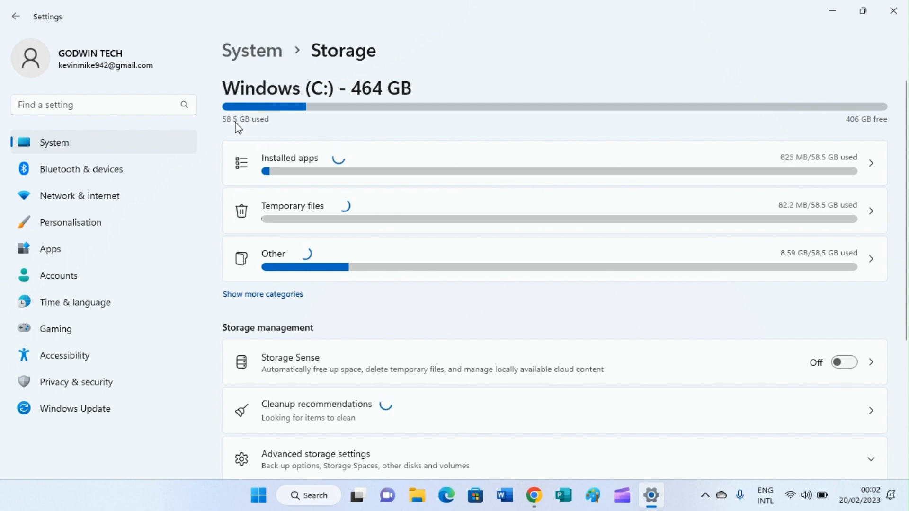
mouse_move(244, 133)
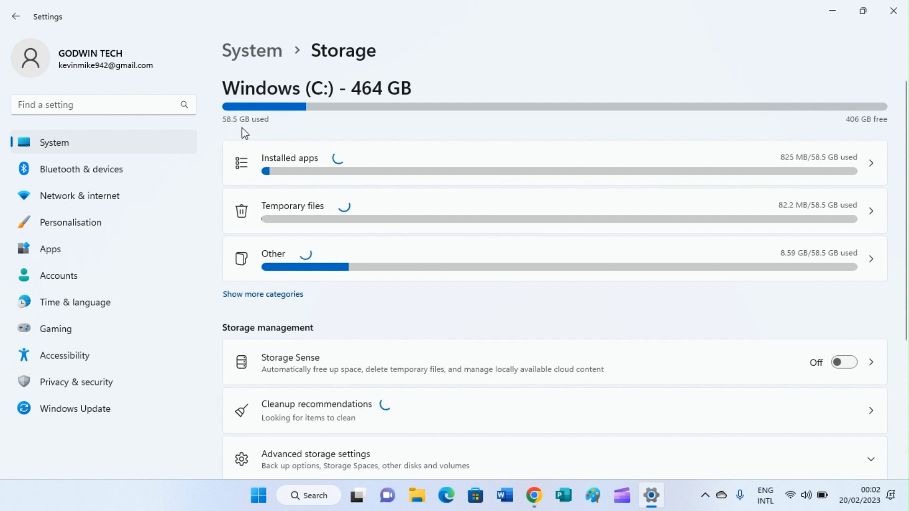
mouse_move(236, 133)
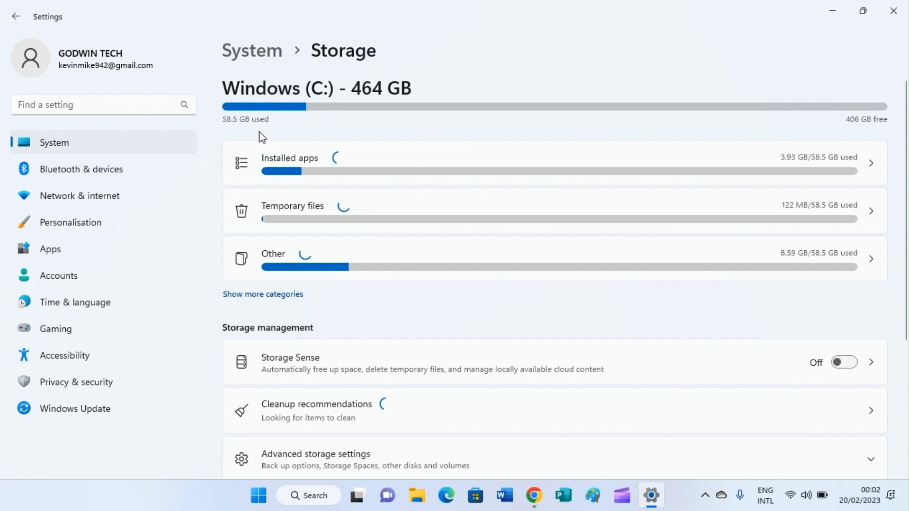
mouse_move(335, 135)
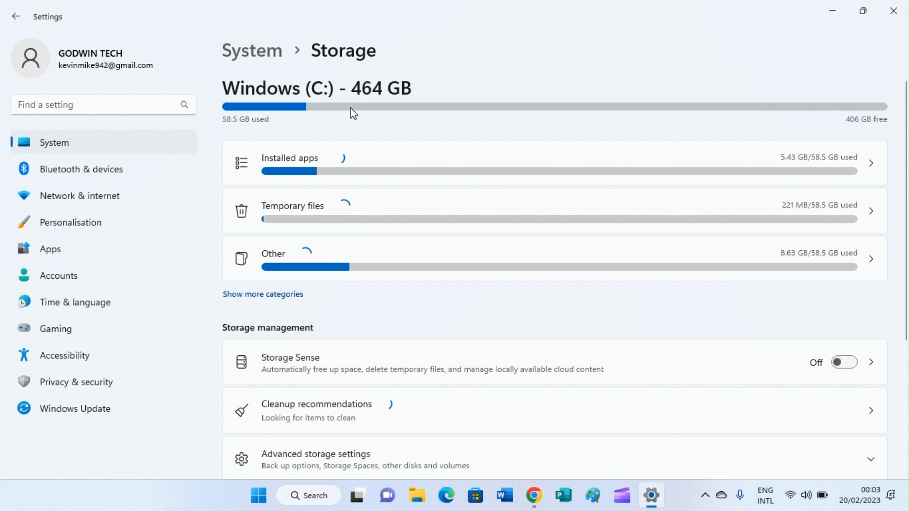
mouse_move(375, 98)
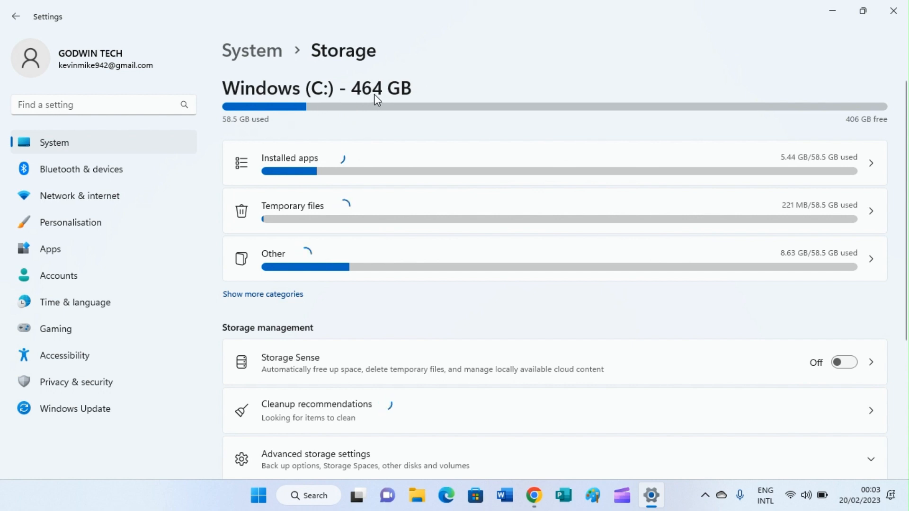
mouse_move(370, 97)
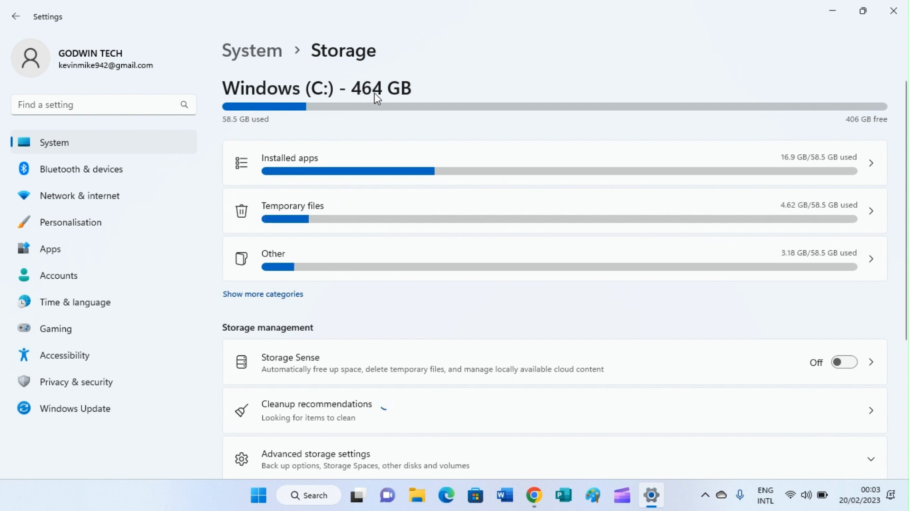
mouse_move(237, 133)
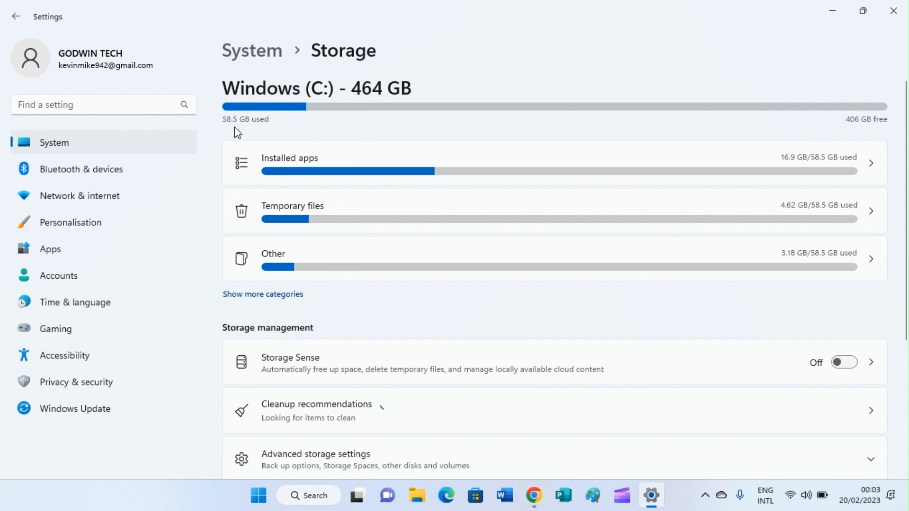
mouse_move(265, 133)
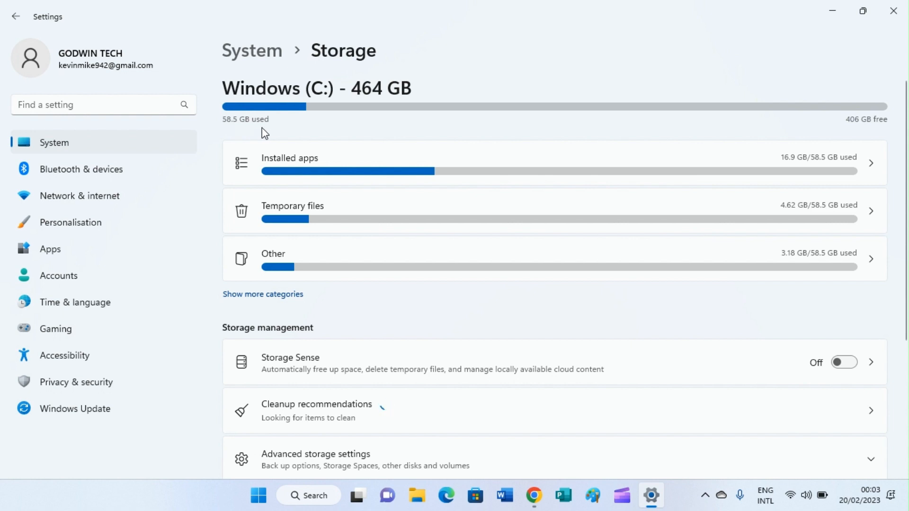
mouse_move(303, 130)
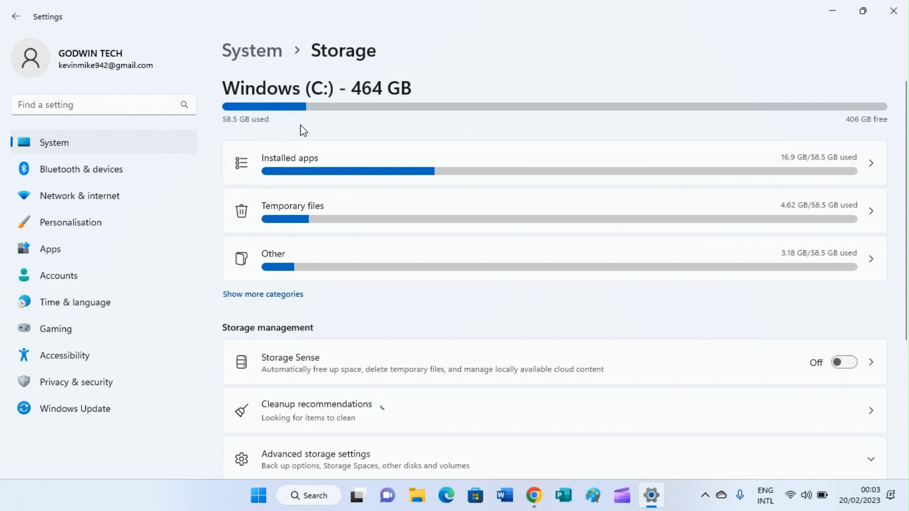
mouse_move(261, 172)
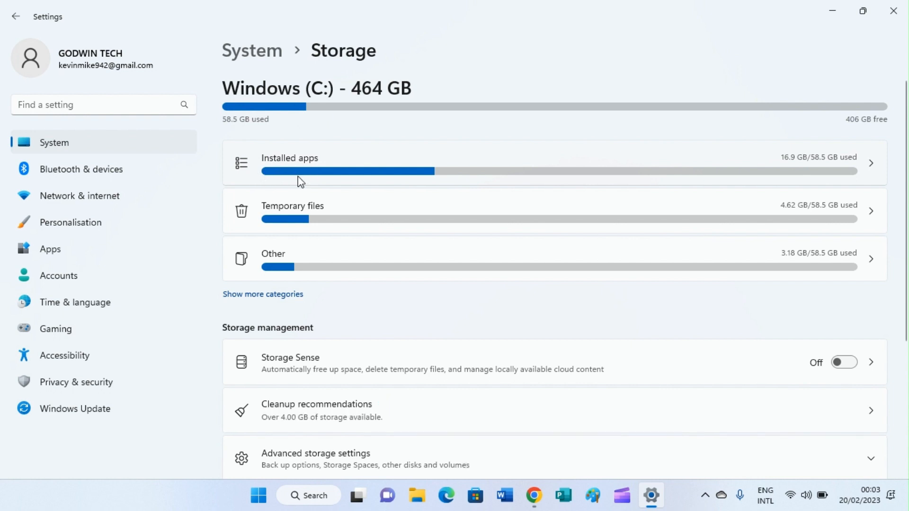
mouse_move(432, 192)
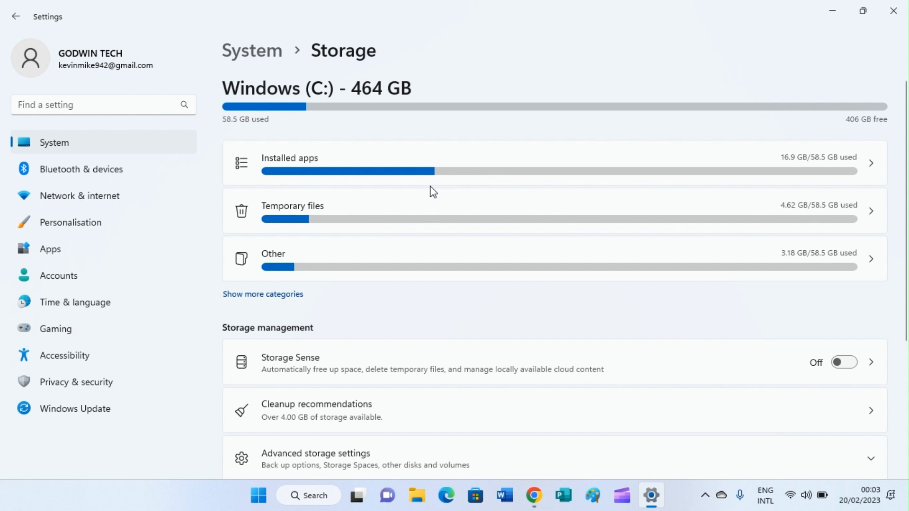
mouse_move(387, 176)
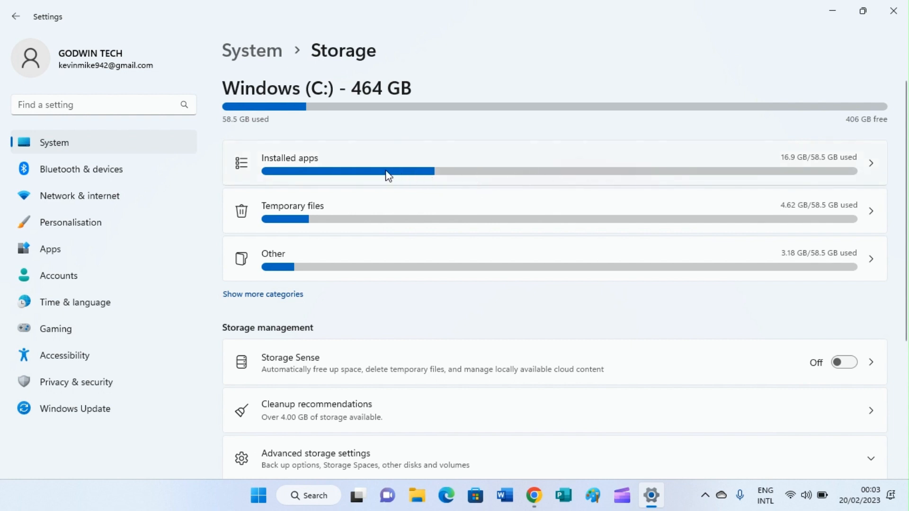
mouse_move(283, 226)
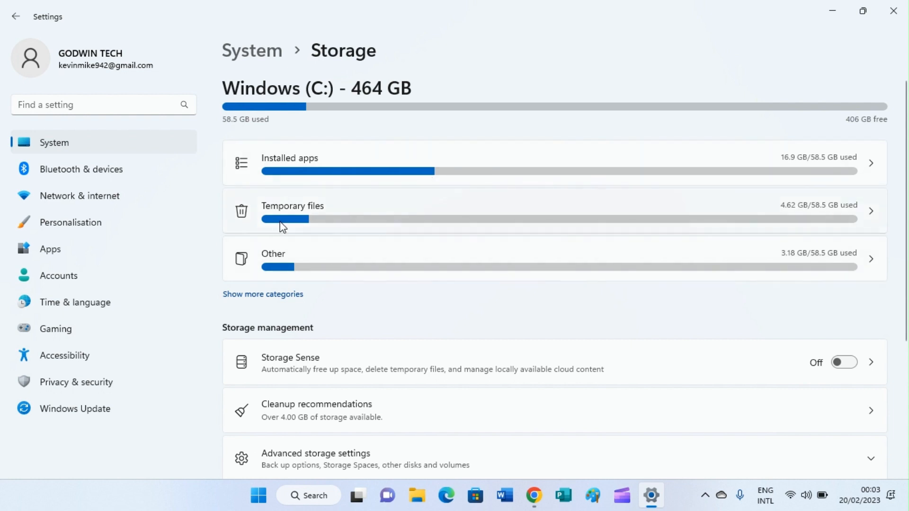
mouse_move(587, 209)
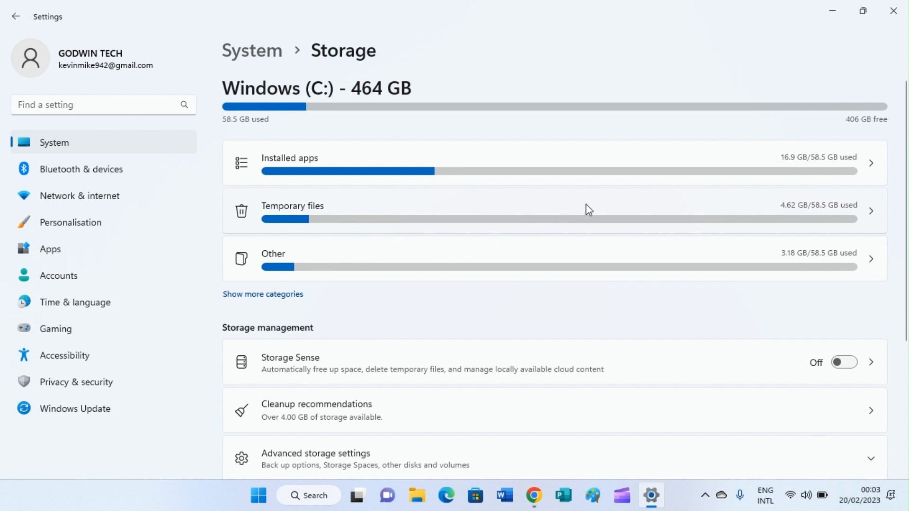
mouse_move(538, 200)
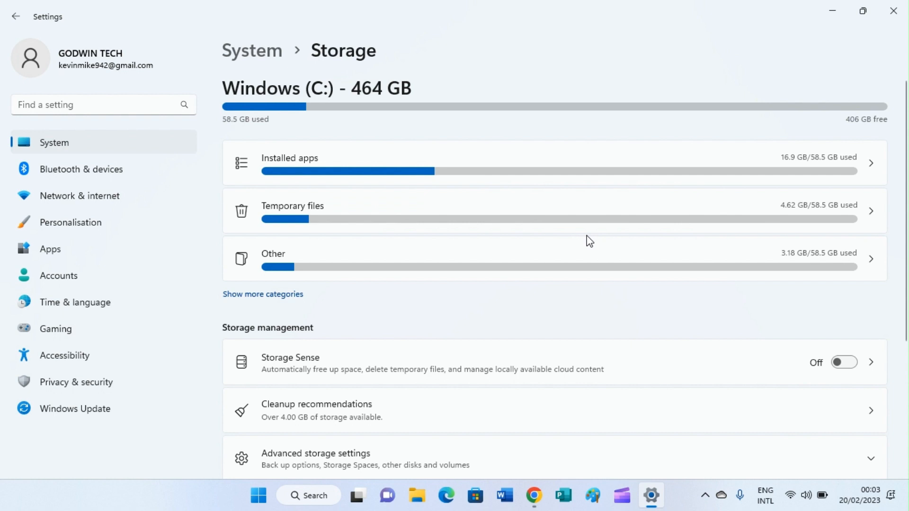
mouse_move(899, 248)
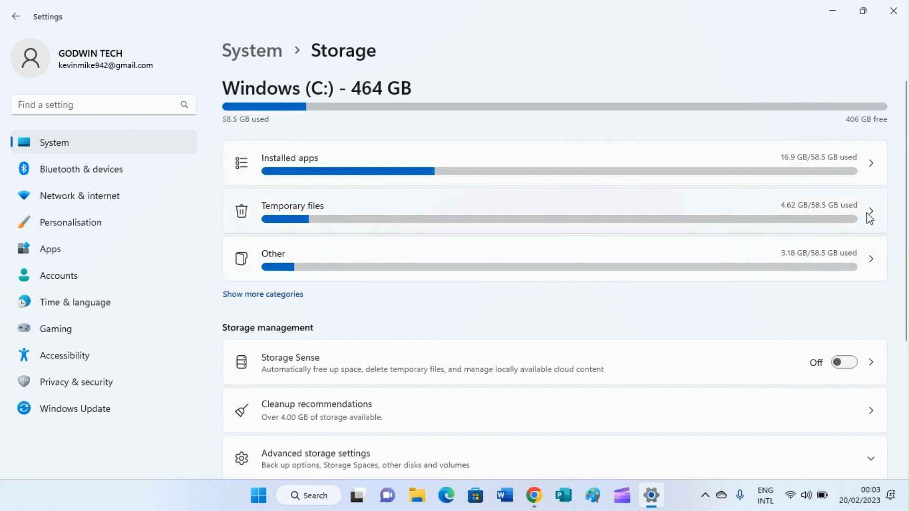
mouse_move(866, 219)
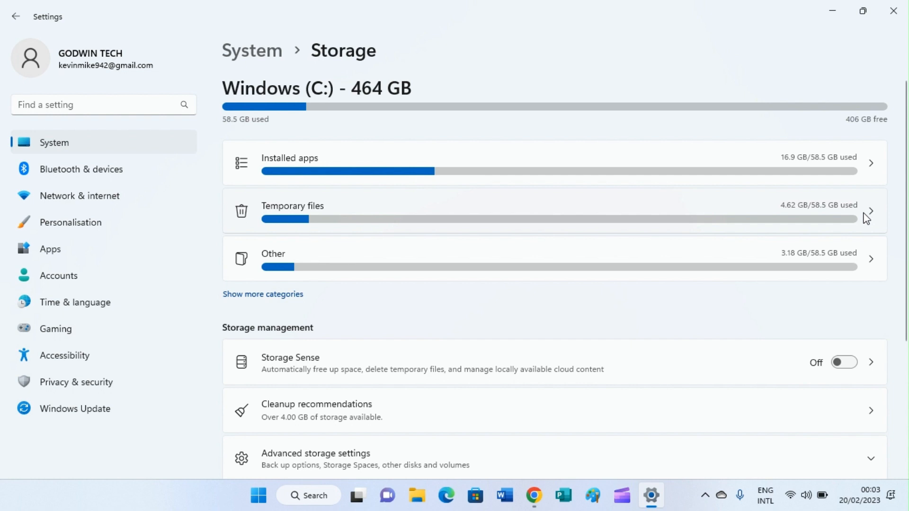
mouse_move(511, 242)
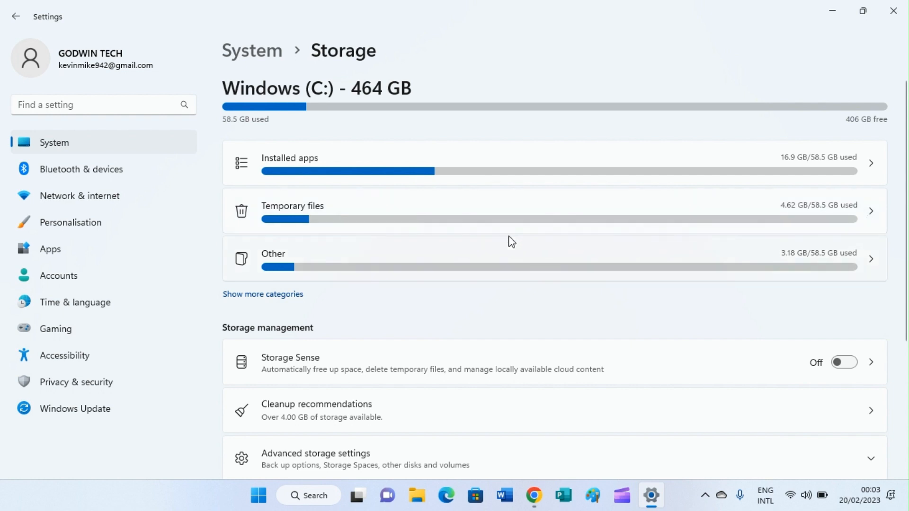
mouse_move(783, 283)
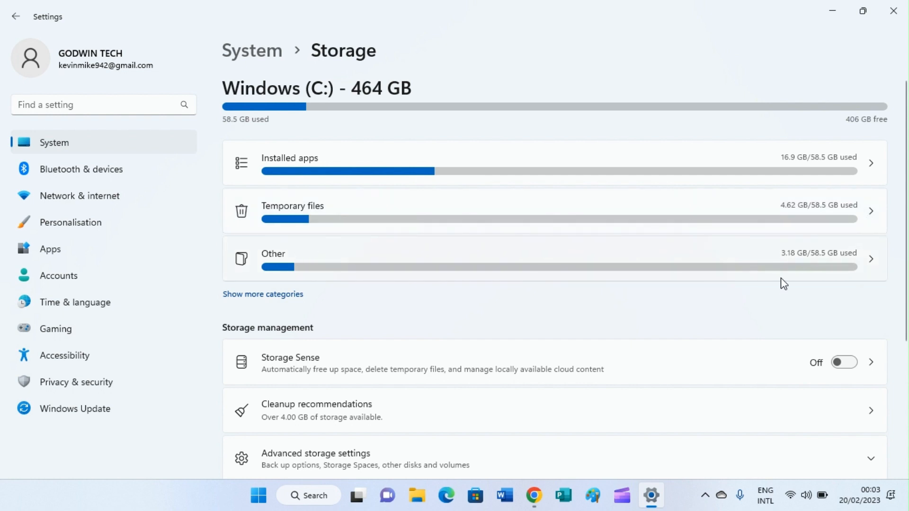
mouse_move(800, 255)
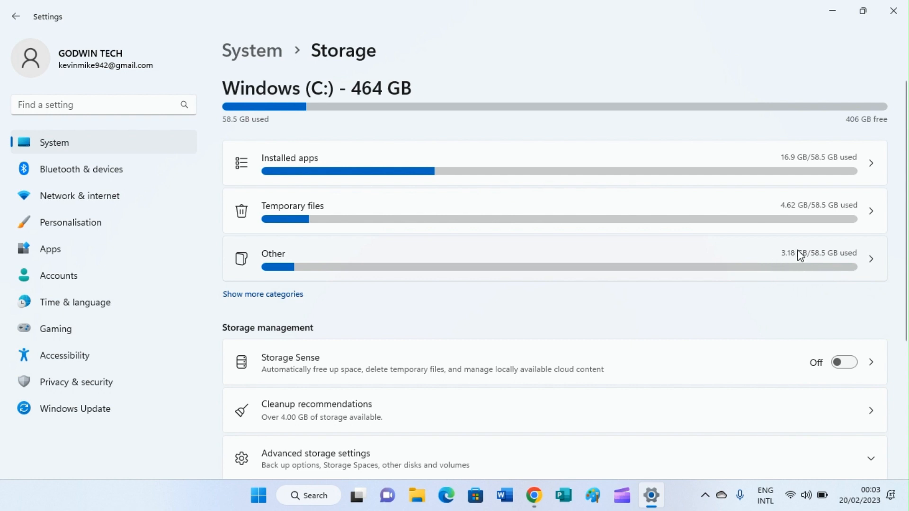
mouse_move(789, 253)
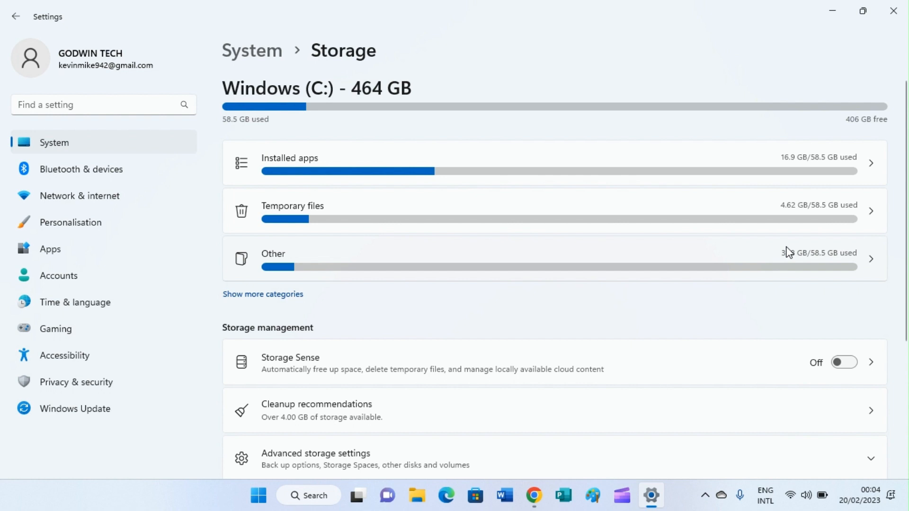
mouse_move(506, 247)
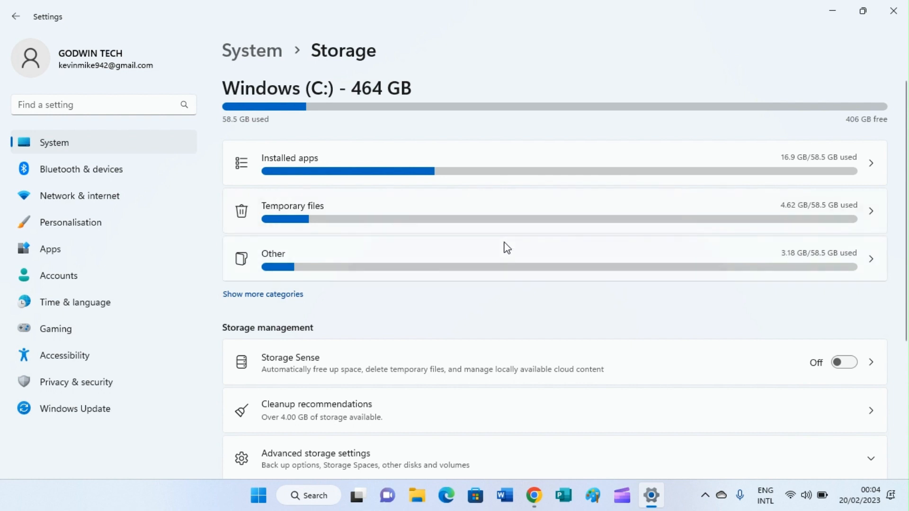
mouse_move(566, 236)
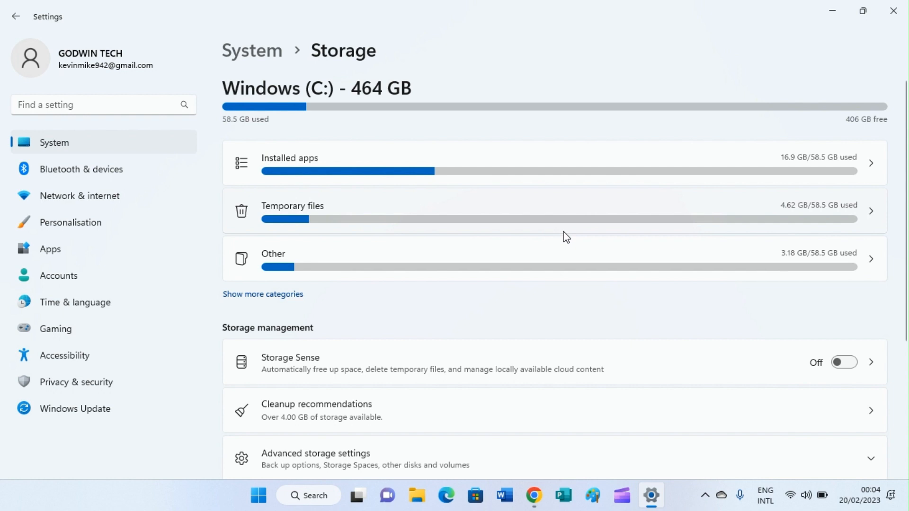
mouse_move(692, 96)
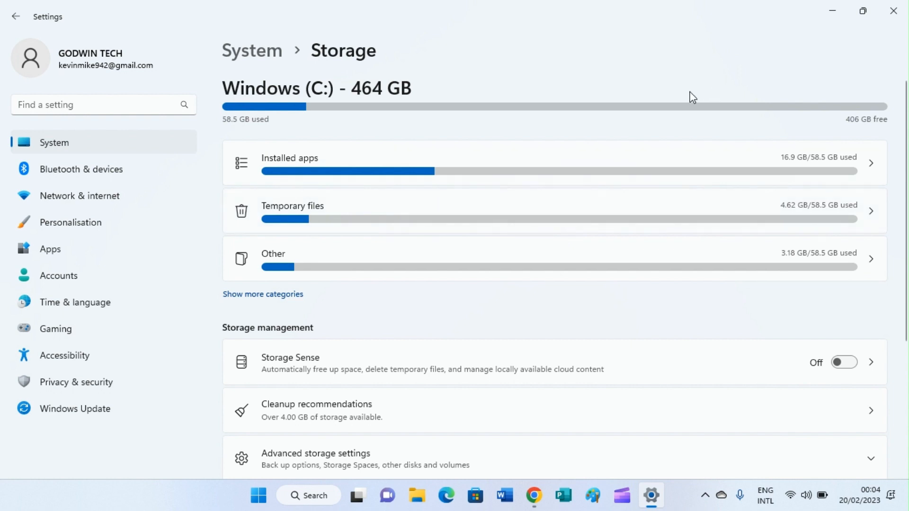
- Close the Settings window showing the Windows (C:) Storage page
left_click(831, 16)
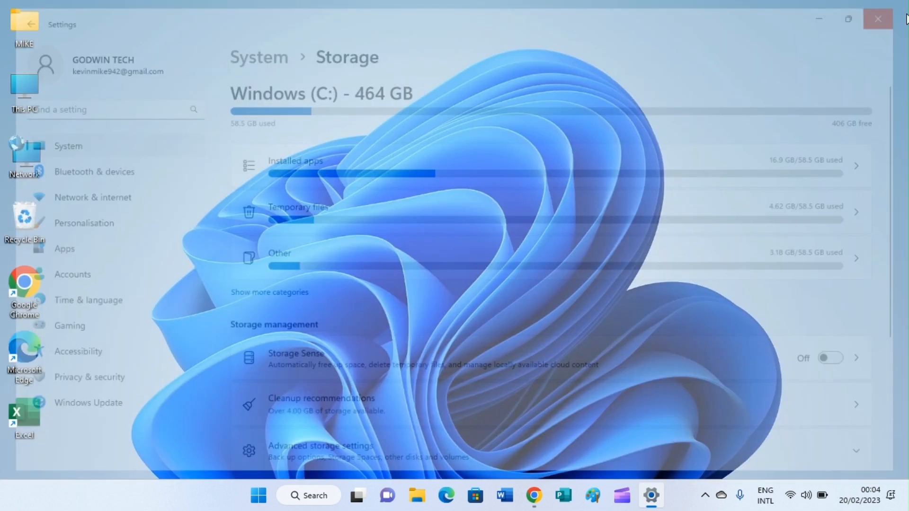
- Search the taskbar for 'STO' and choose the Storage settings best match
left_click(878, 19)
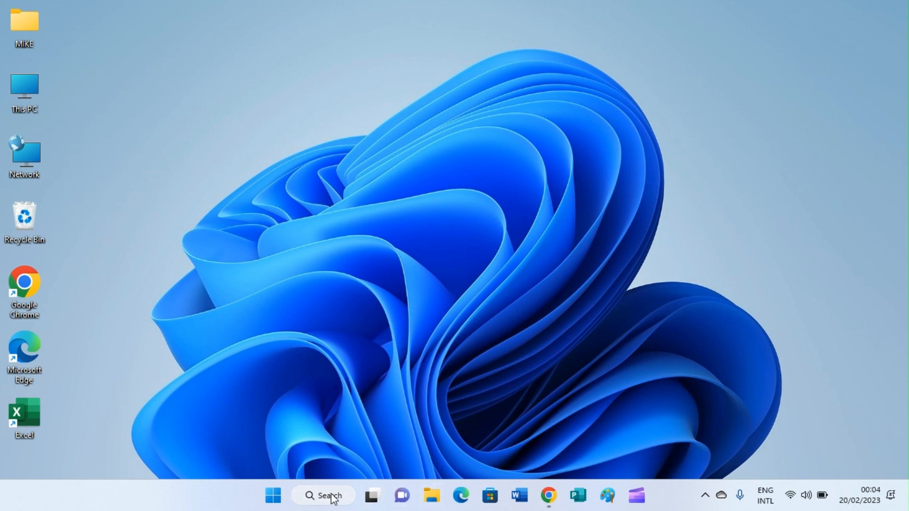
left_click(323, 496)
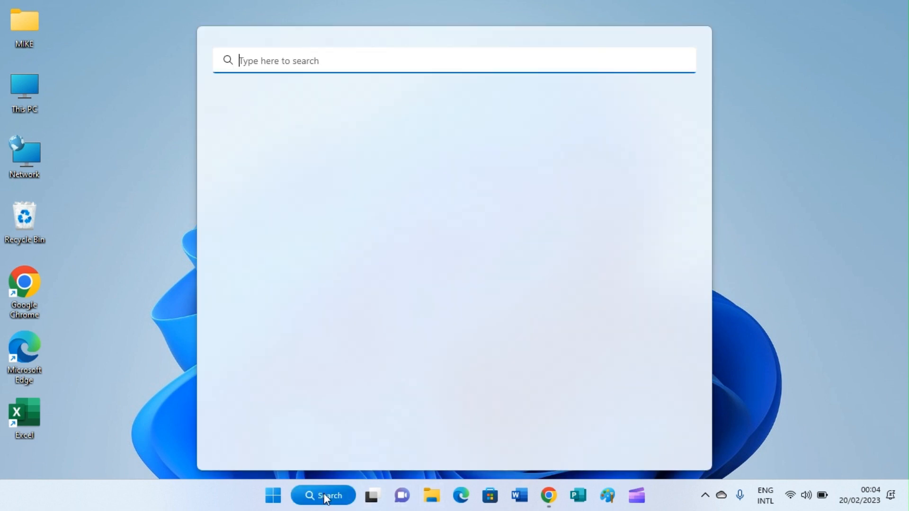
left_click(323, 495)
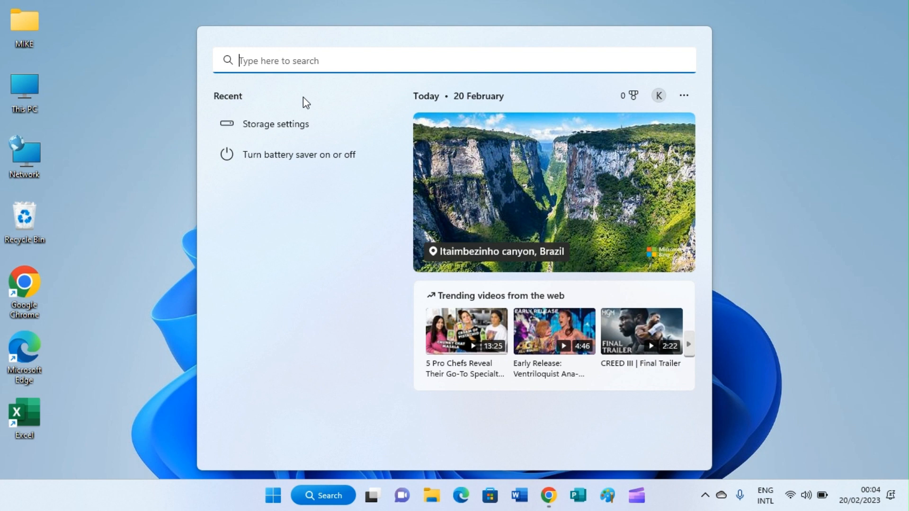
mouse_move(329, 66)
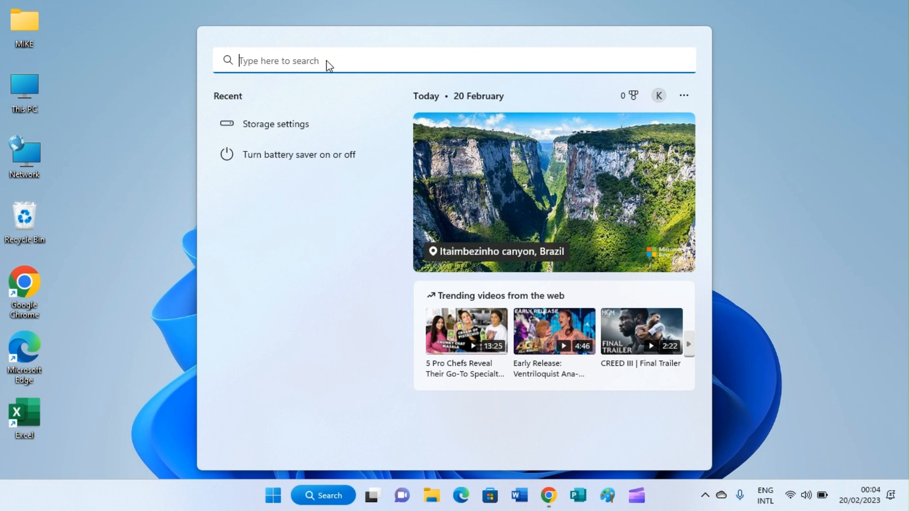
type("STORAG")
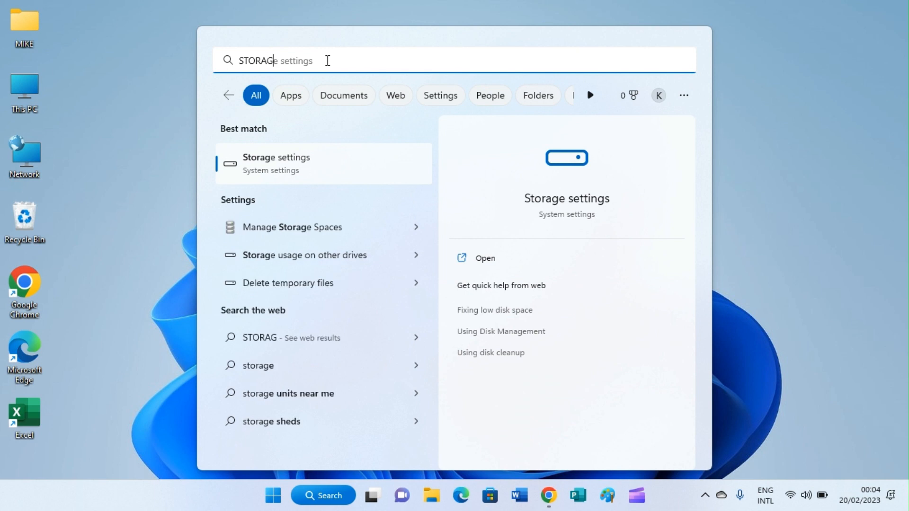
mouse_move(246, 153)
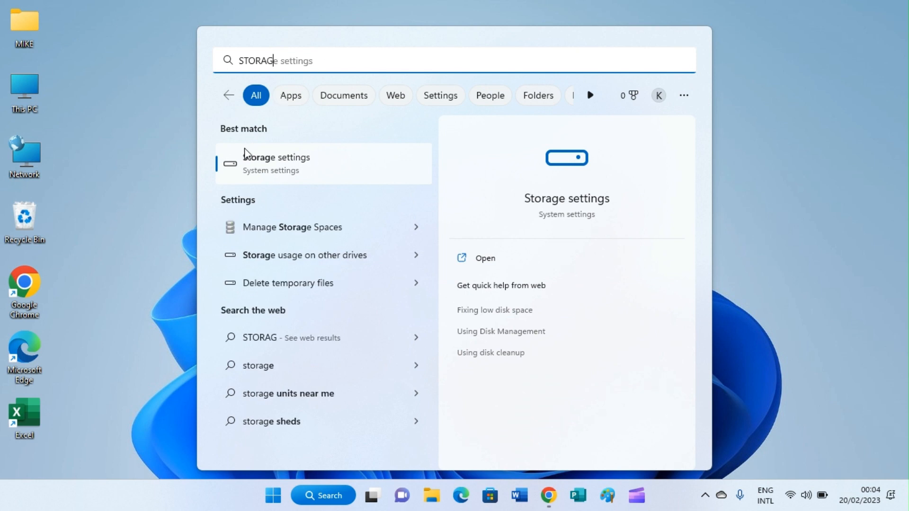
mouse_move(296, 164)
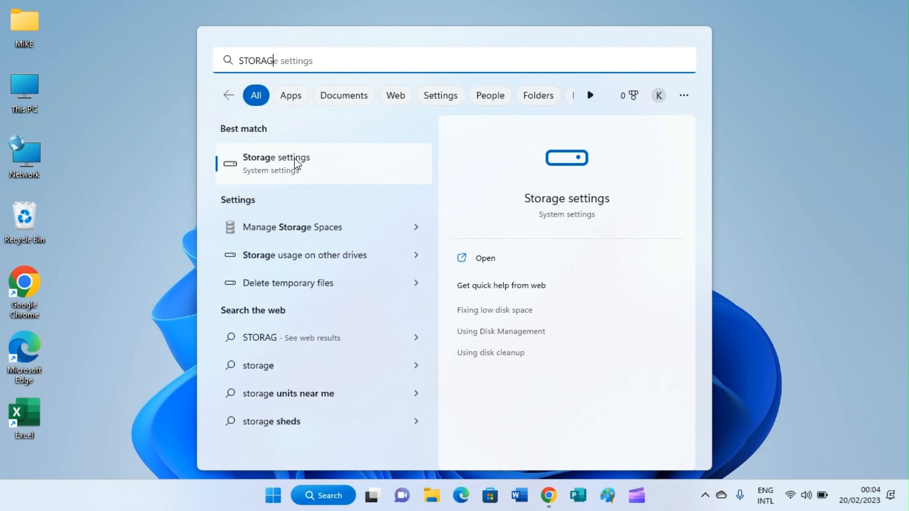
left_click(275, 163)
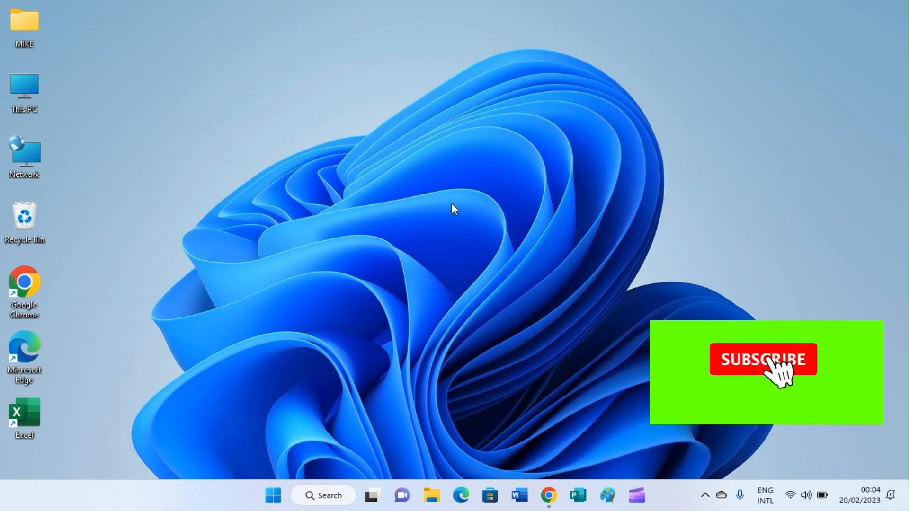
left_click(763, 359)
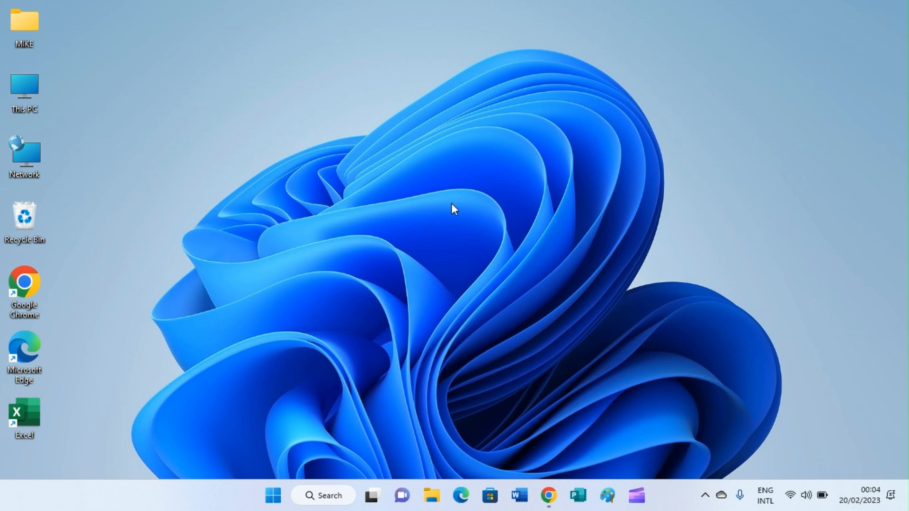
mouse_move(507, 138)
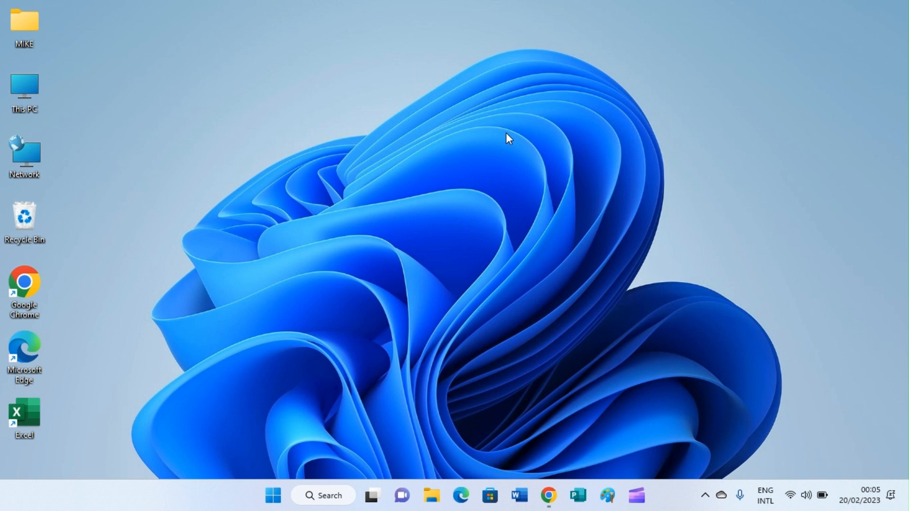